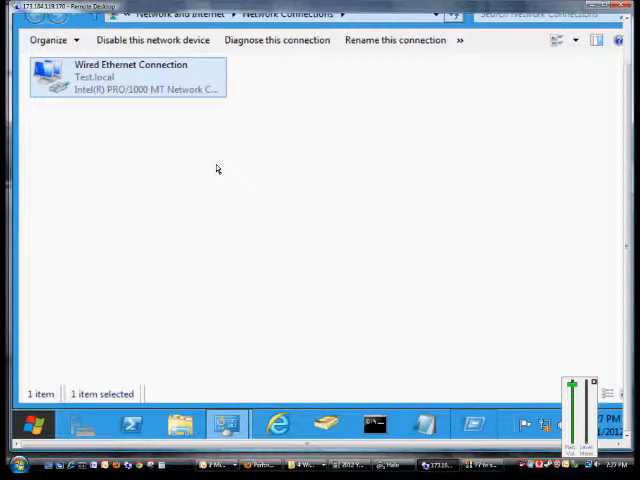
mouse_move(180, 156)
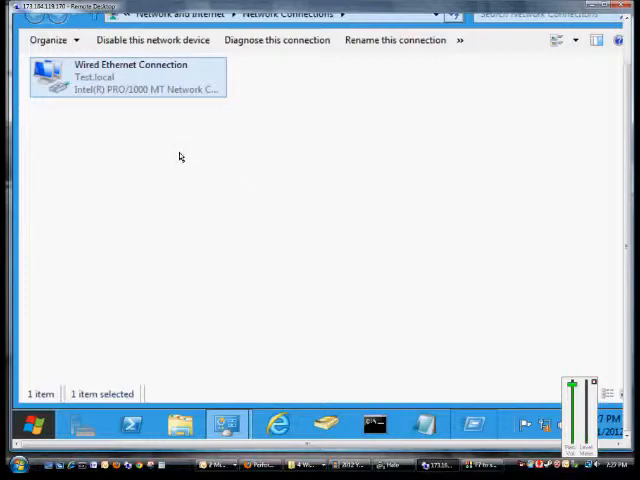
mouse_move(85, 102)
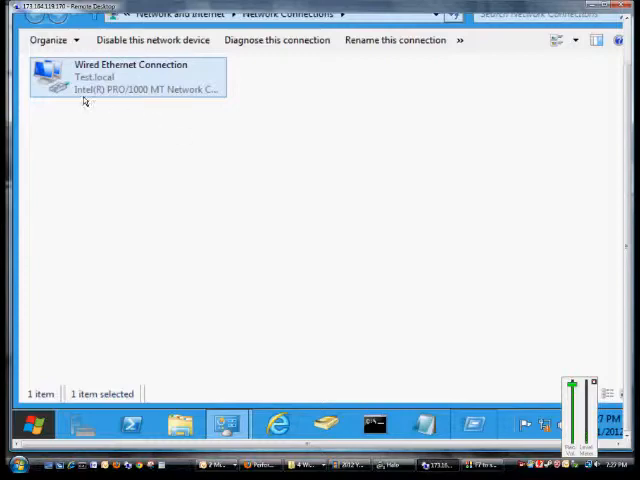
mouse_move(100, 88)
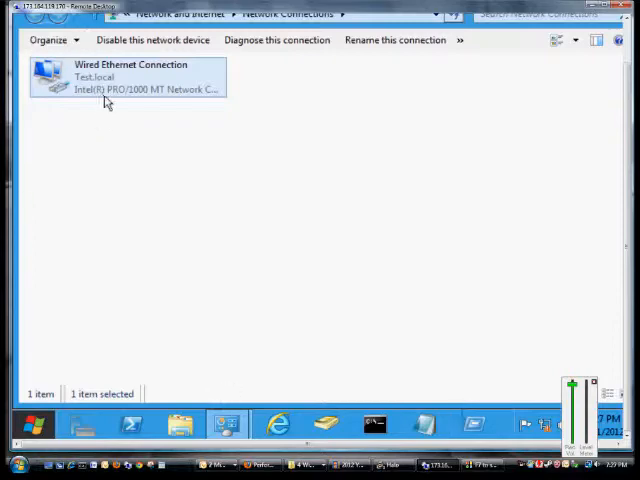
- Open the Wired Ethernet Connection's TCP/IPv4 properties, currently showing static IP 10.0.0.1 and DNS 127.0.0.1
right_click(127, 78)
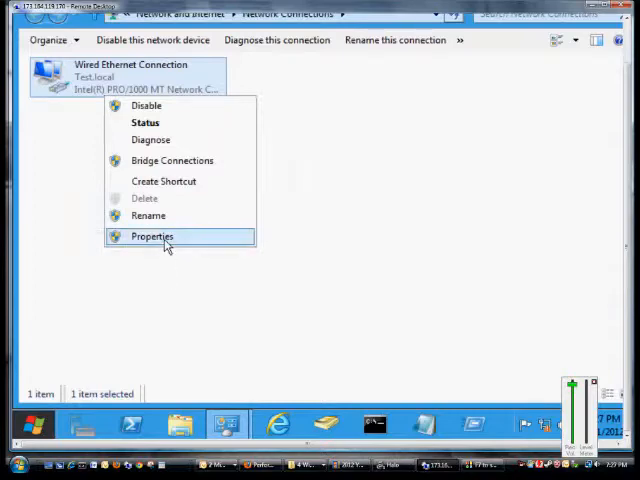
left_click(152, 236)
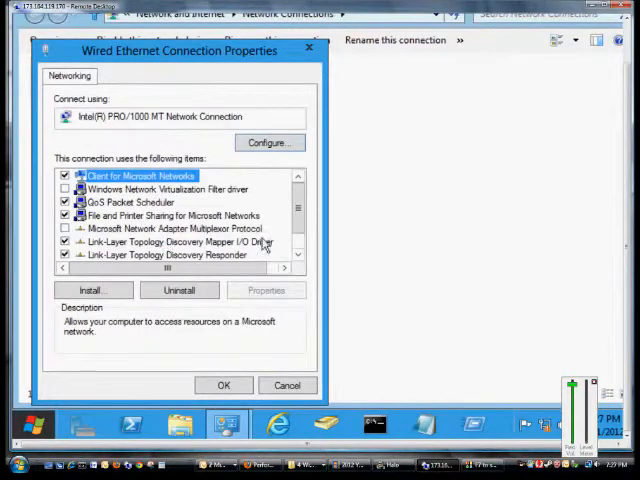
scroll("down", 3)
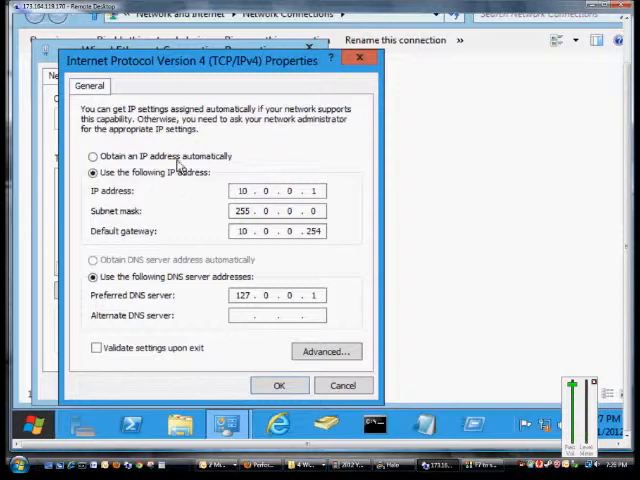
- Switch IP and DNS to automatic, then back to a manual IP address with empty fields
left_click(93, 156)
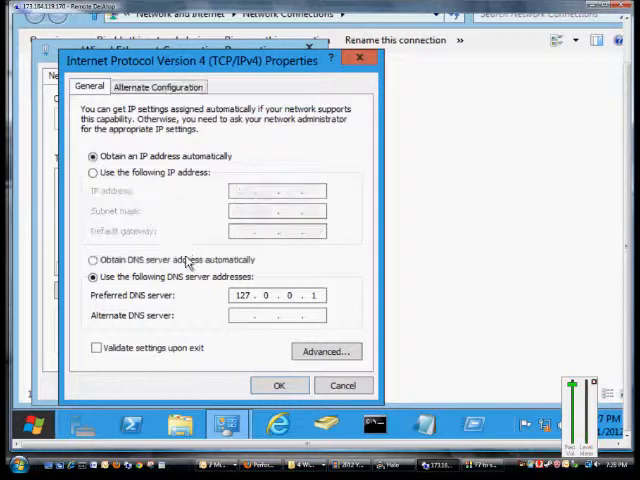
left_click(93, 260)
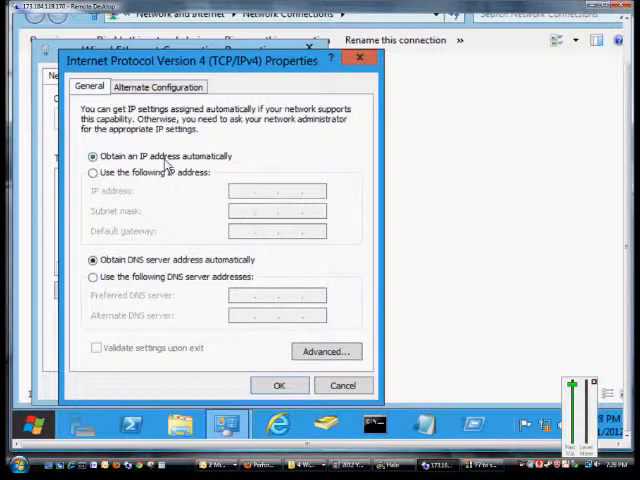
left_click(93, 171)
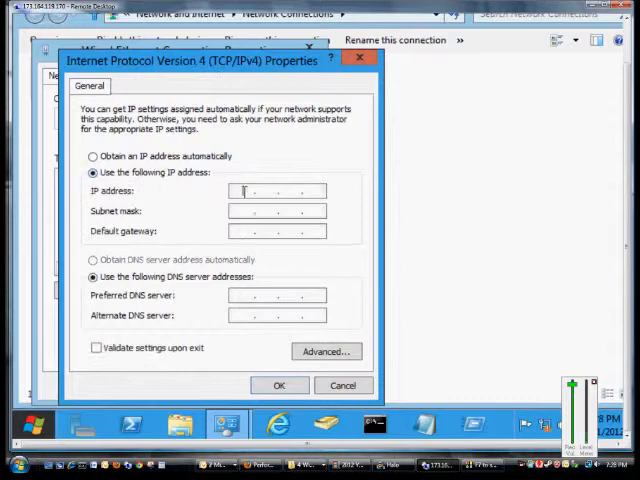
- Enter IP 10.0.0.6, mask 255.0.0.0, gateway 10.0.0.1 and DNS 10.0.0.2, then close the dialogs
type("10.0.0.6")
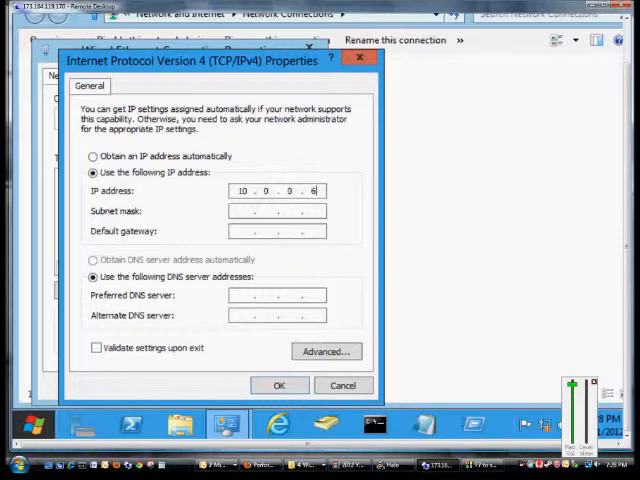
left_click(277, 210)
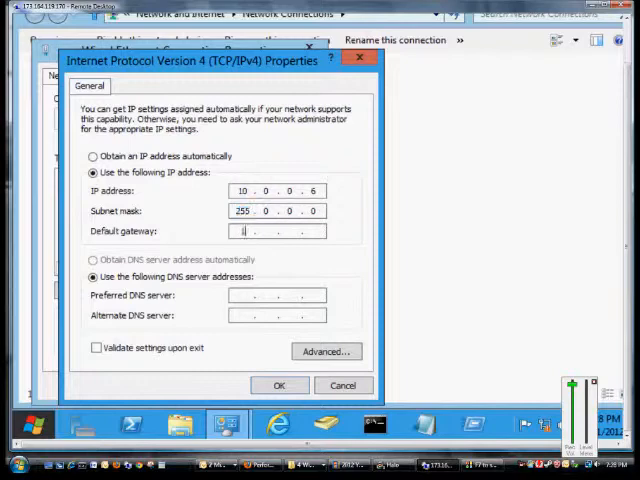
type("10.0.0.1")
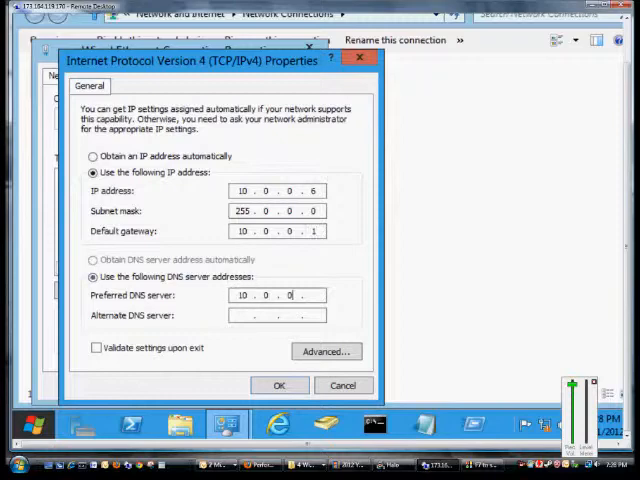
type("2")
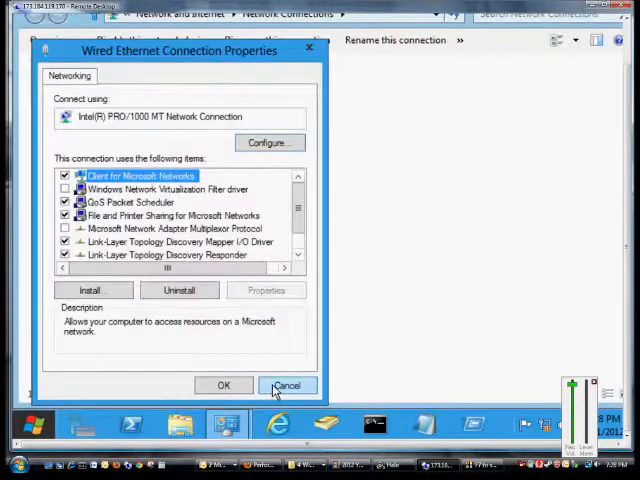
left_click(287, 385)
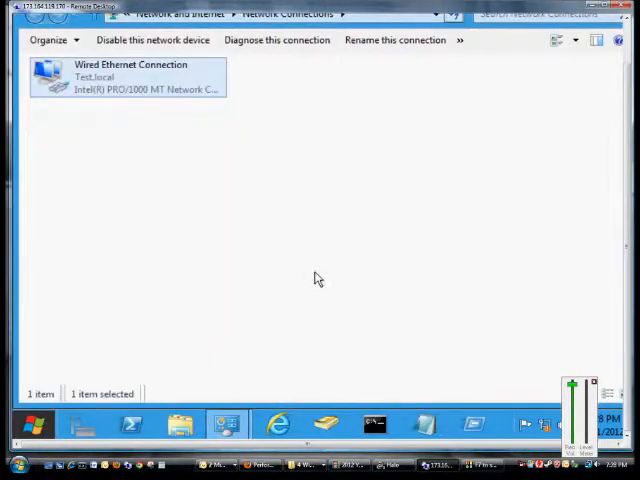